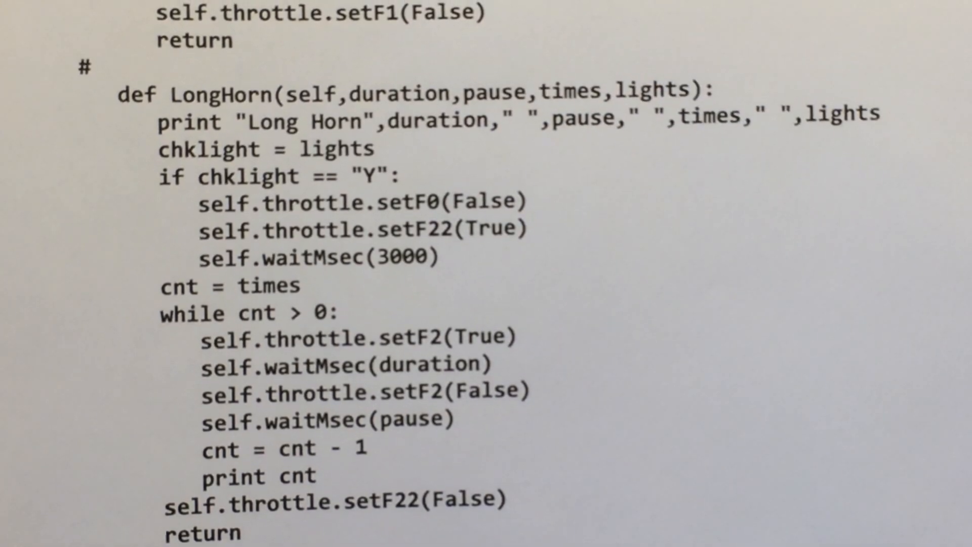
scroll("down", 3)
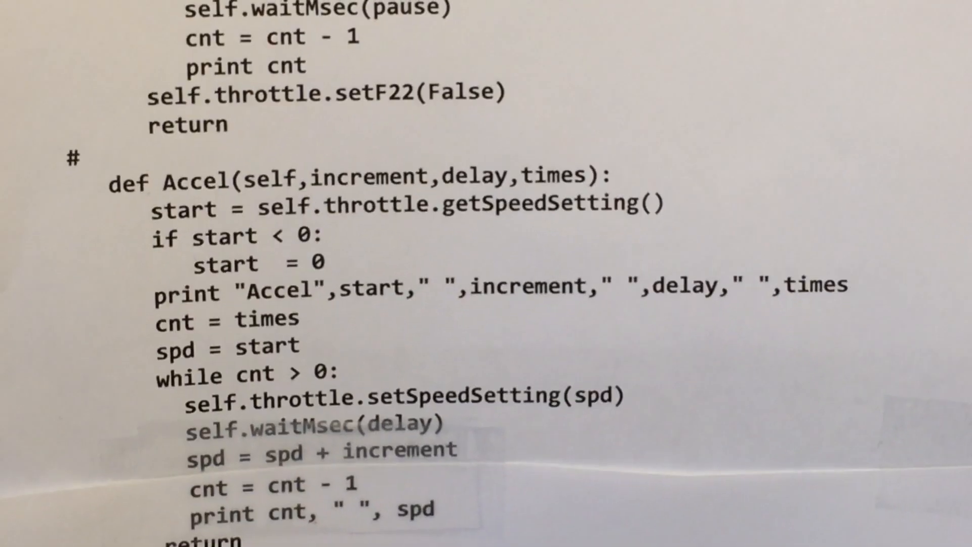
scroll("down", 3)
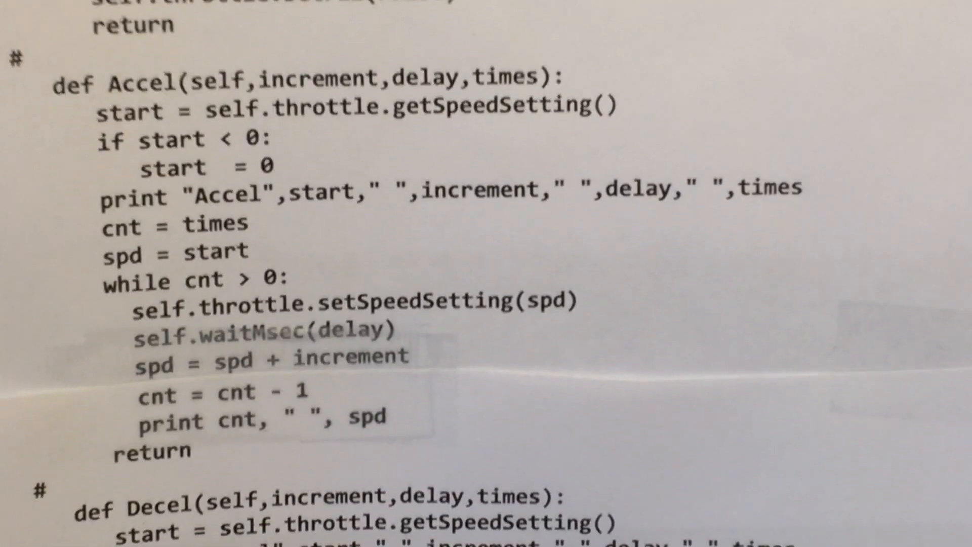